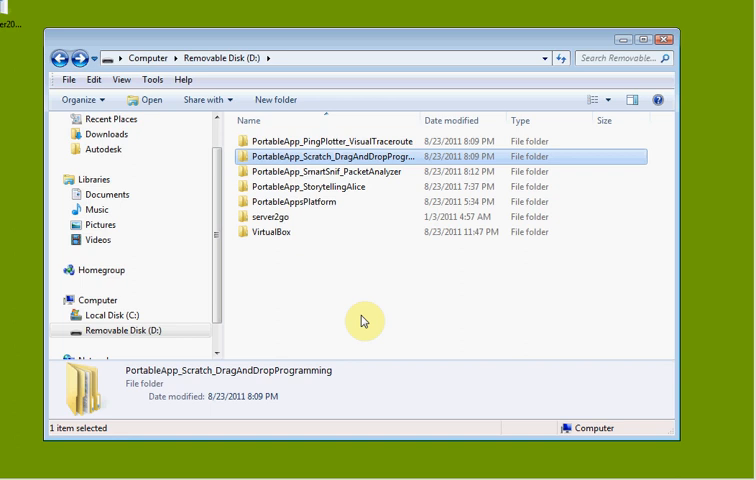
mouse_move(398, 252)
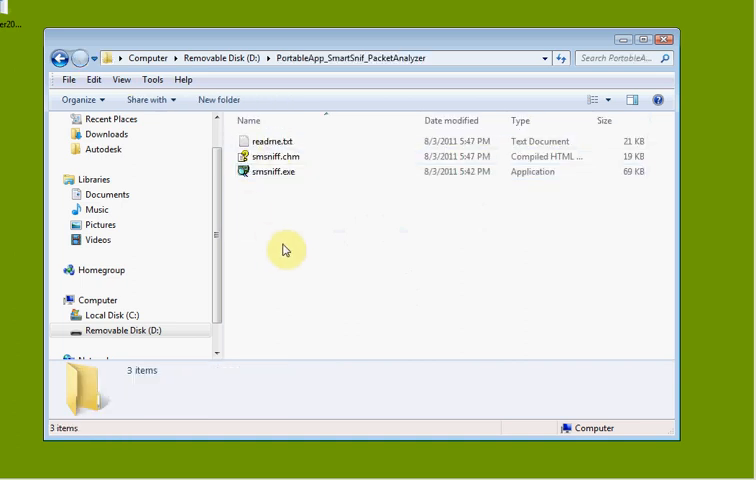
mouse_move(304, 224)
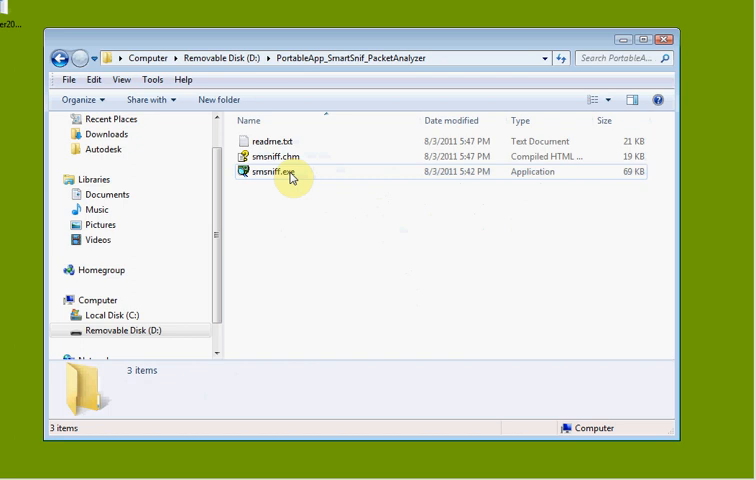
Launch smsniff.exe from the PortableApp_SmartSniff_PacketAnalyzer folder on the removable disk.
click(280, 172)
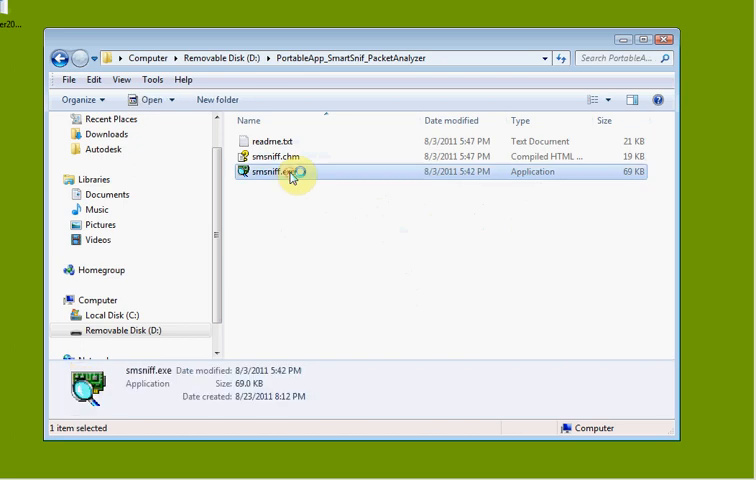
double_click(276, 172)
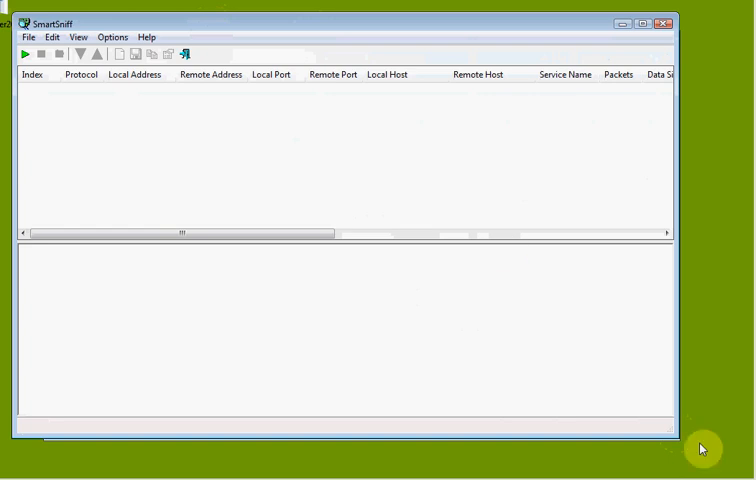
mouse_move(336, 252)
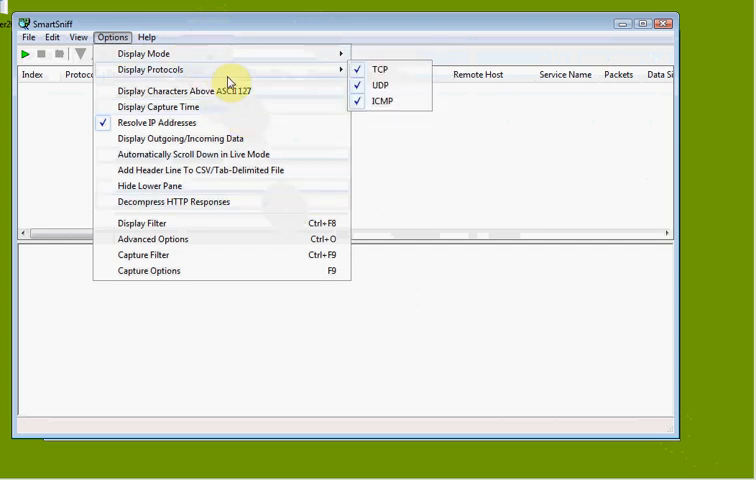
mouse_move(176, 122)
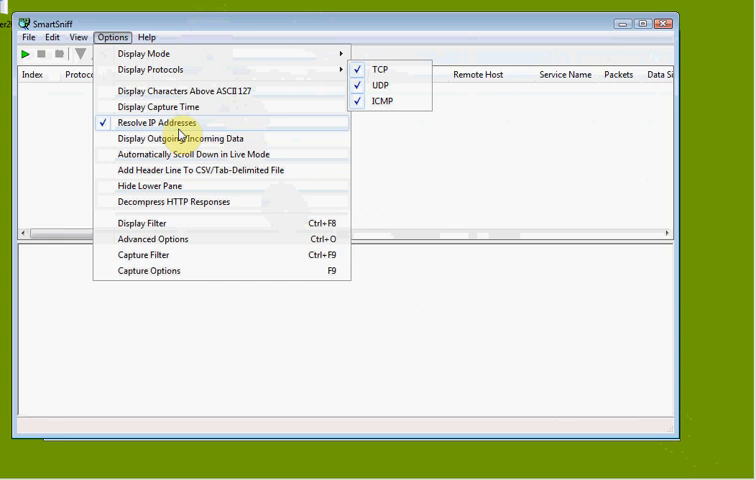
mouse_move(170, 276)
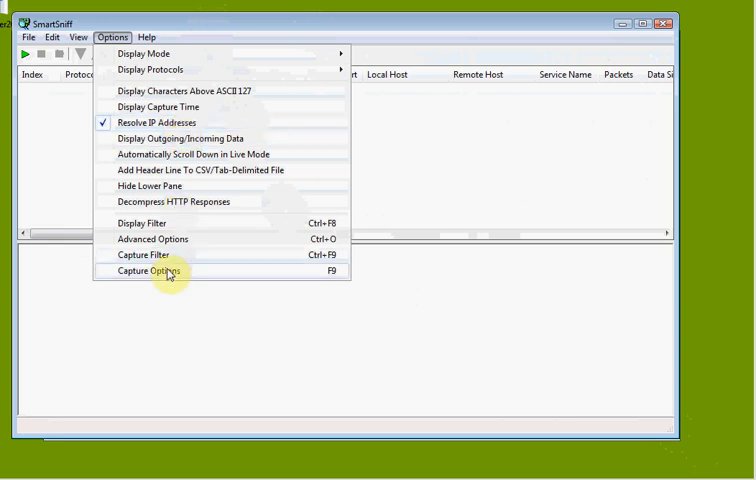
Confirm Raw Sockets with the Ethernet adapter in Capture Options.
click(148, 272)
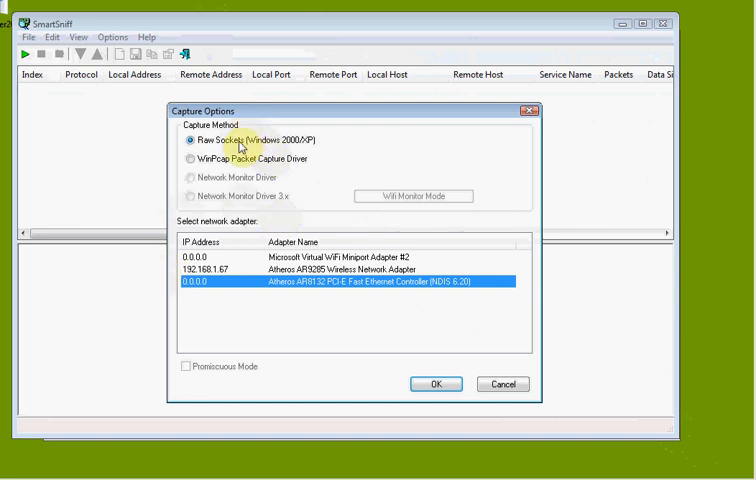
mouse_move(212, 132)
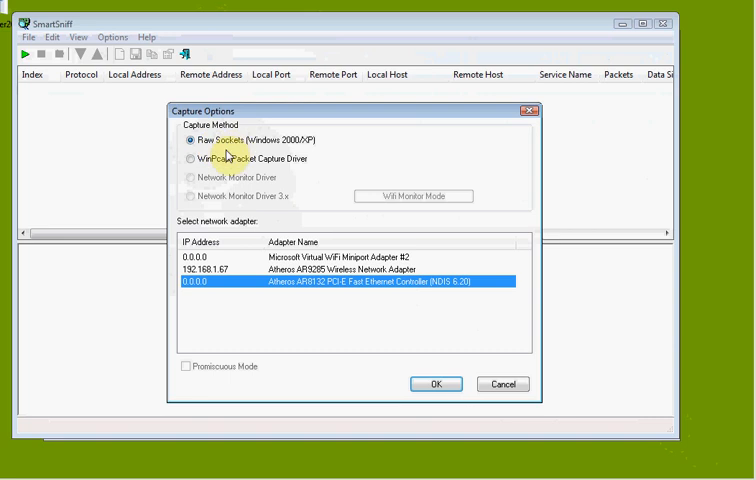
mouse_move(244, 180)
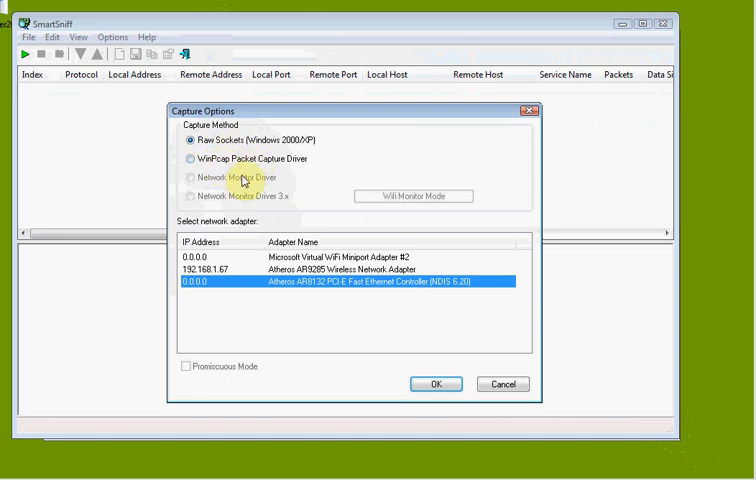
mouse_move(386, 268)
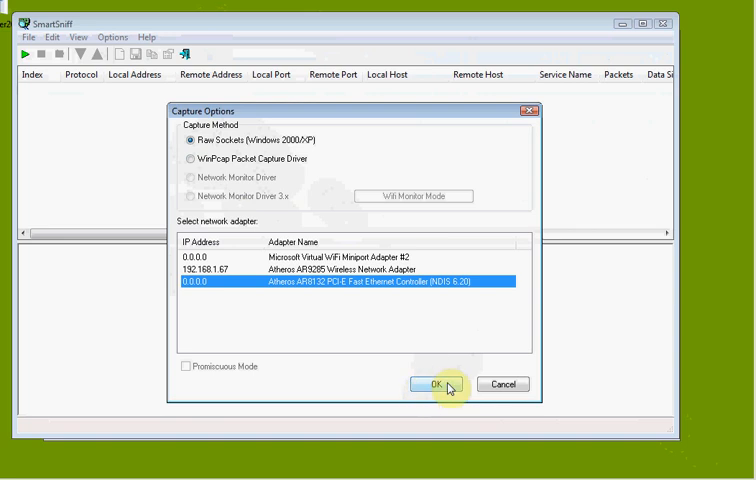
click(440, 384)
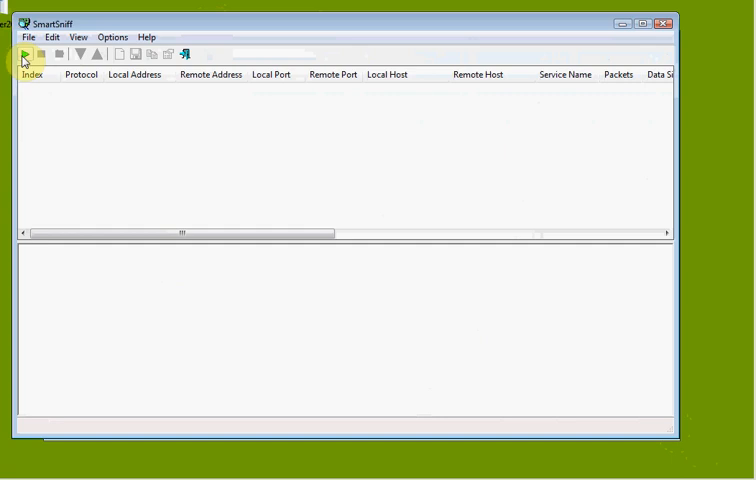
click(24, 54)
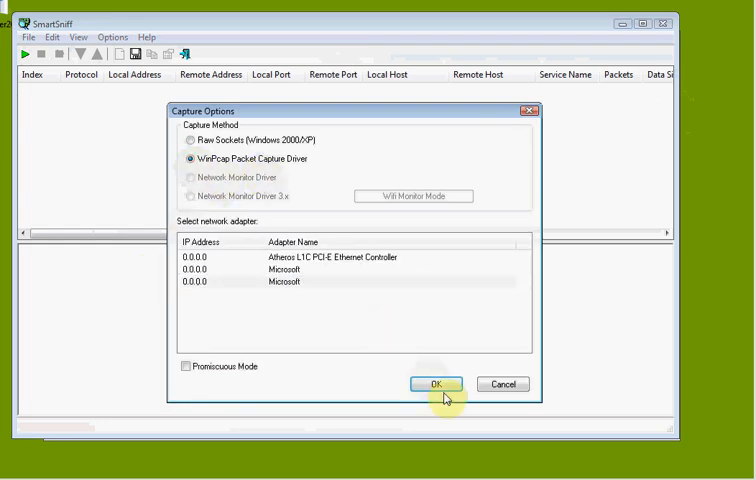
Confirm the WinPcap driver with the Atheros Ethernet controller in Capture Options.
click(436, 384)
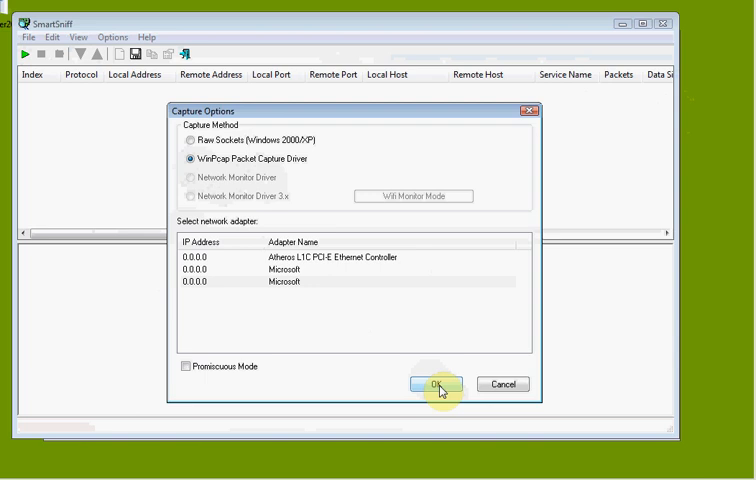
click(436, 384)
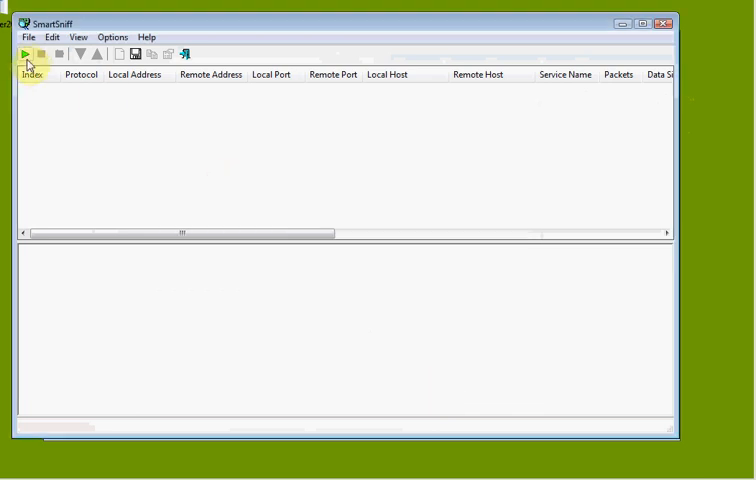
Start capturing, showing the first ICMP conversation between 192.168.1.67 and 10.58.212.254.
click(20, 52)
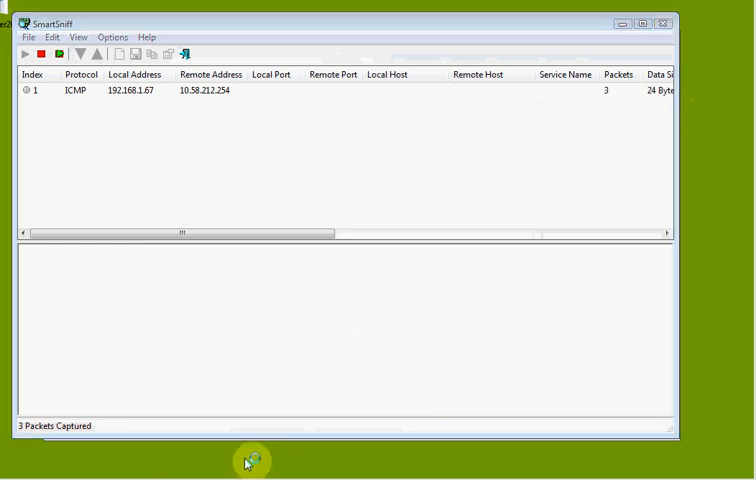
mouse_move(276, 280)
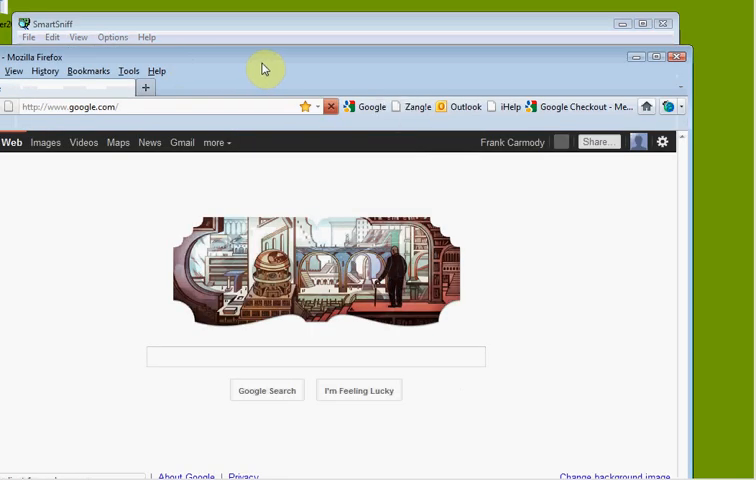
Browse Google and Google Maps in Firefox so hundreds of TCP and UDP packets get captured.
click(316, 356)
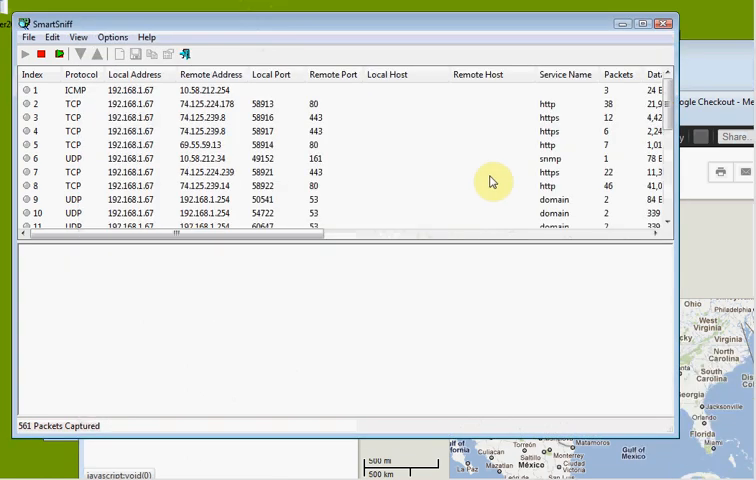
scroll(down, 3)
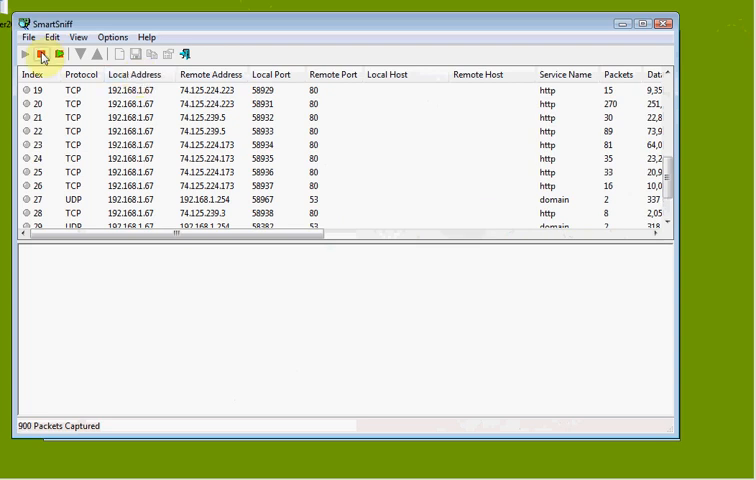
Stop the capture, leaving 32 conversations with resolved host names.
click(44, 52)
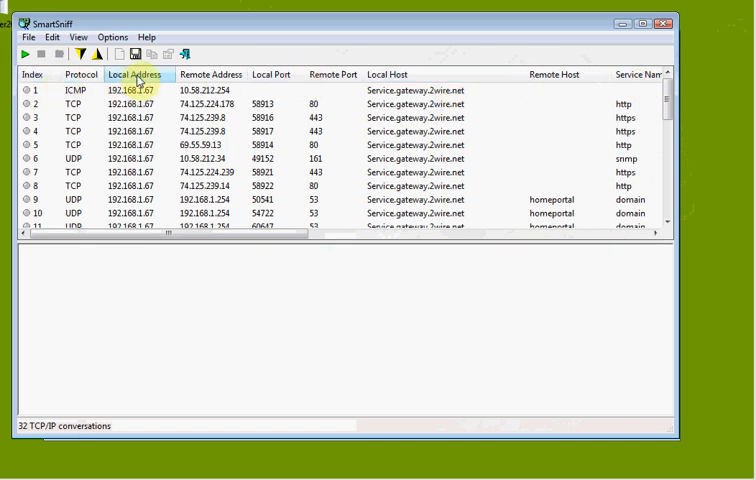
mouse_move(90, 106)
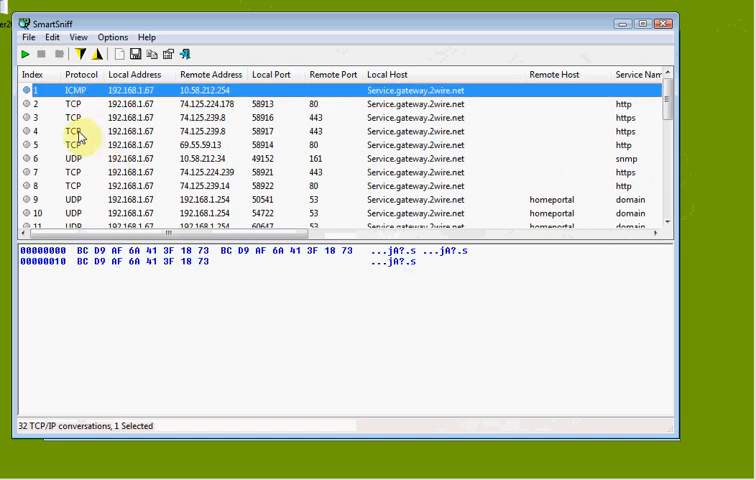
View hex data of the port-443 HTTPS conversation and another TCP one, then the last rows.
click(80, 116)
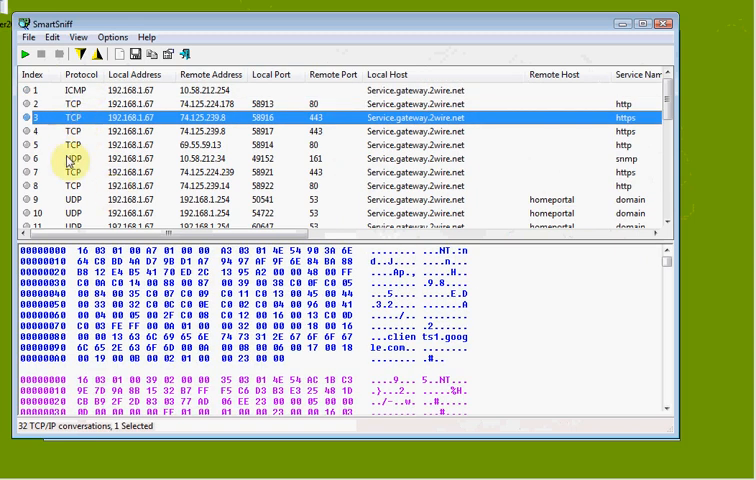
click(80, 160)
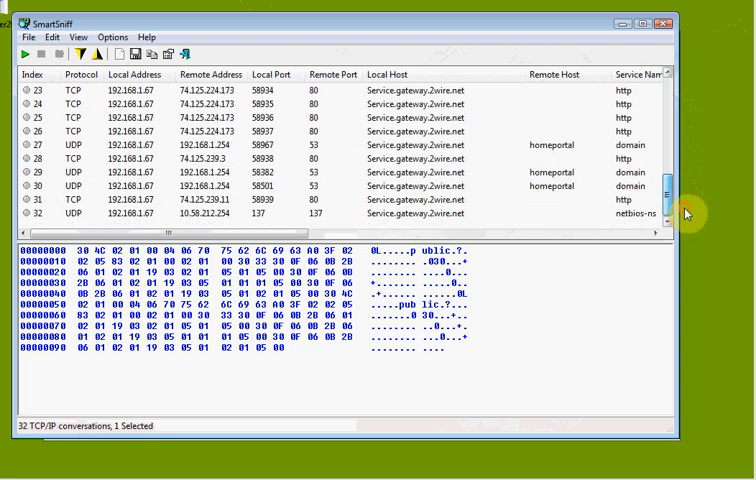
click(78, 36)
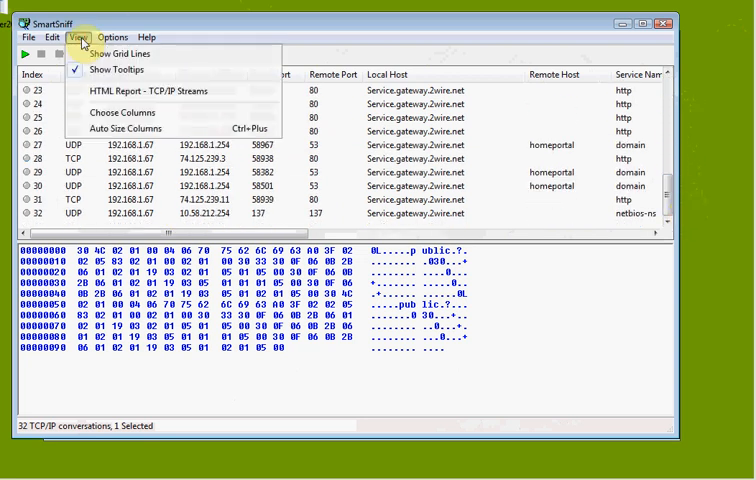
Review the display options with TCP, UDP and ICMP all enabled.
click(140, 36)
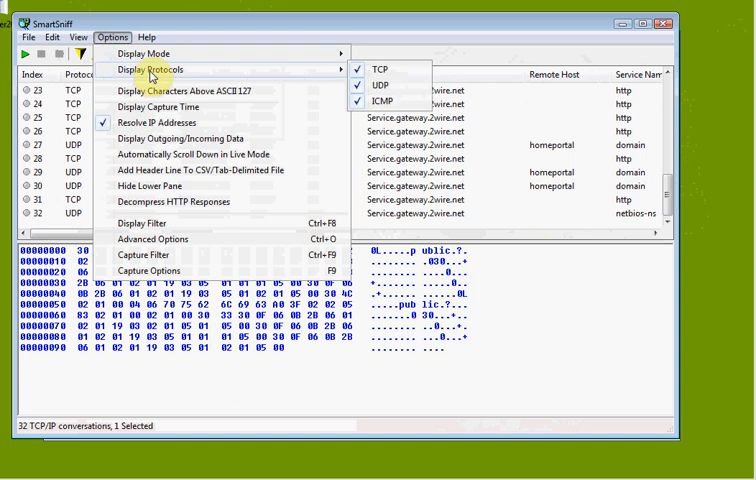
mouse_move(156, 52)
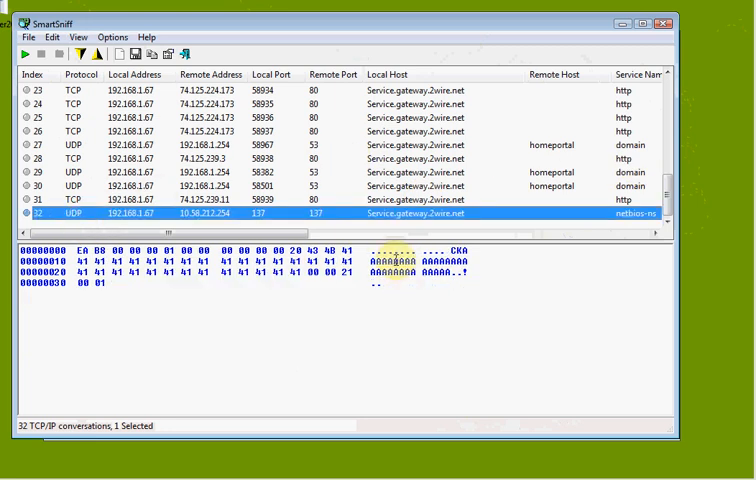
mouse_move(408, 292)
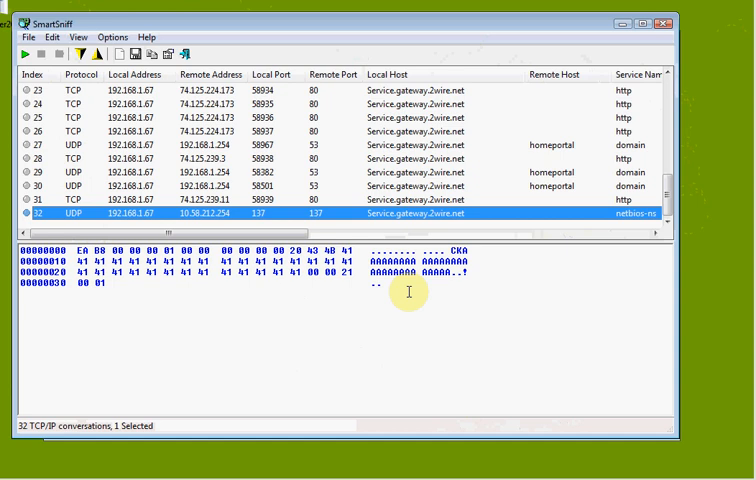